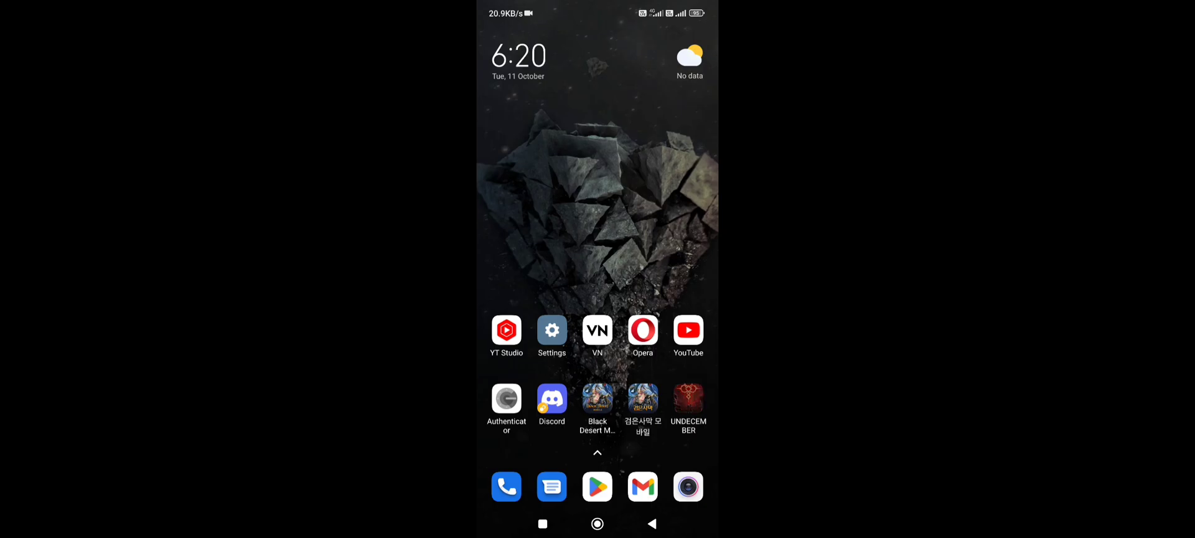
Launch Undecember from the home screen and accept all LINE Games terms to reach the Global title screen.
left_click(687, 401)
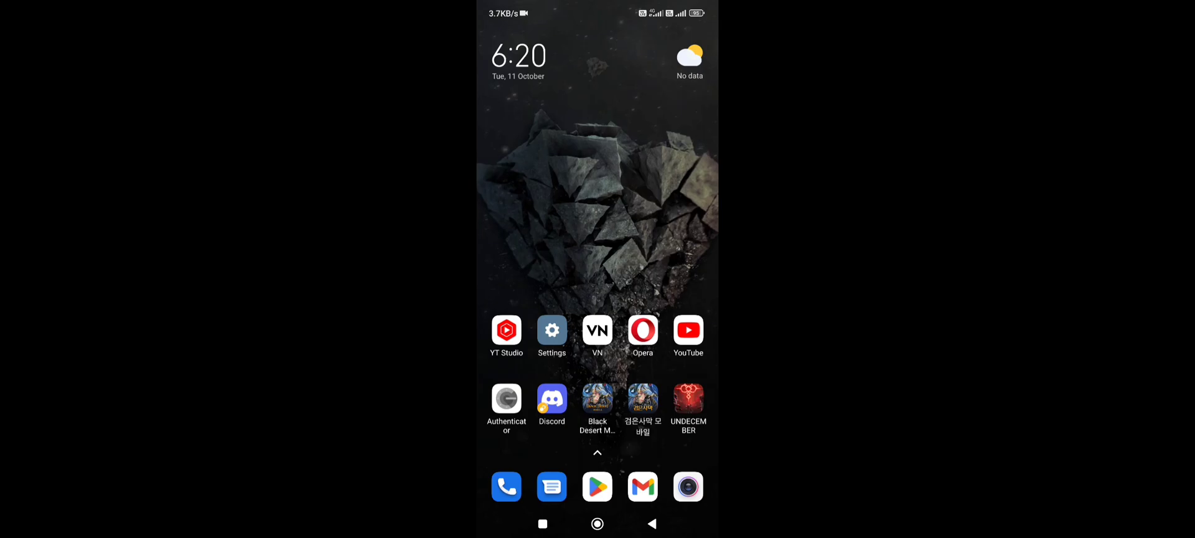
left_click(687, 397)
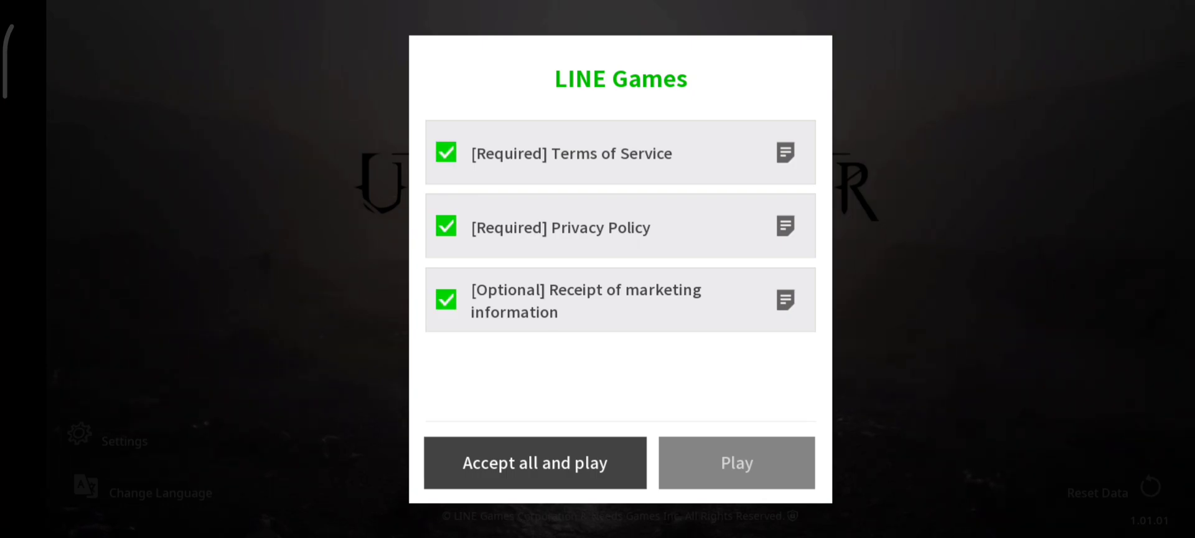
left_click(534, 462)
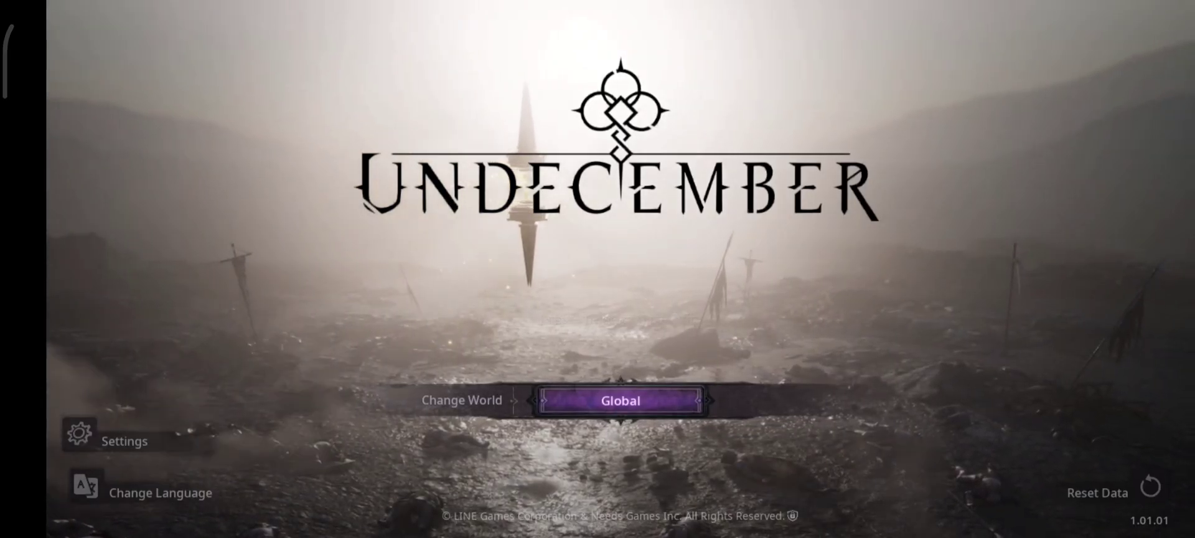